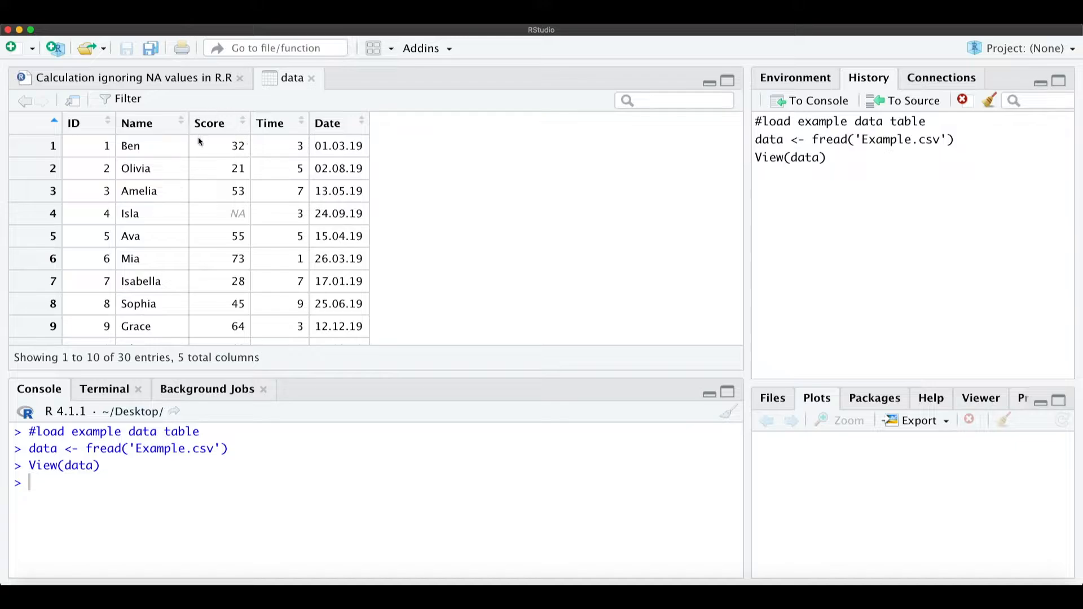
mouse_move(212, 193)
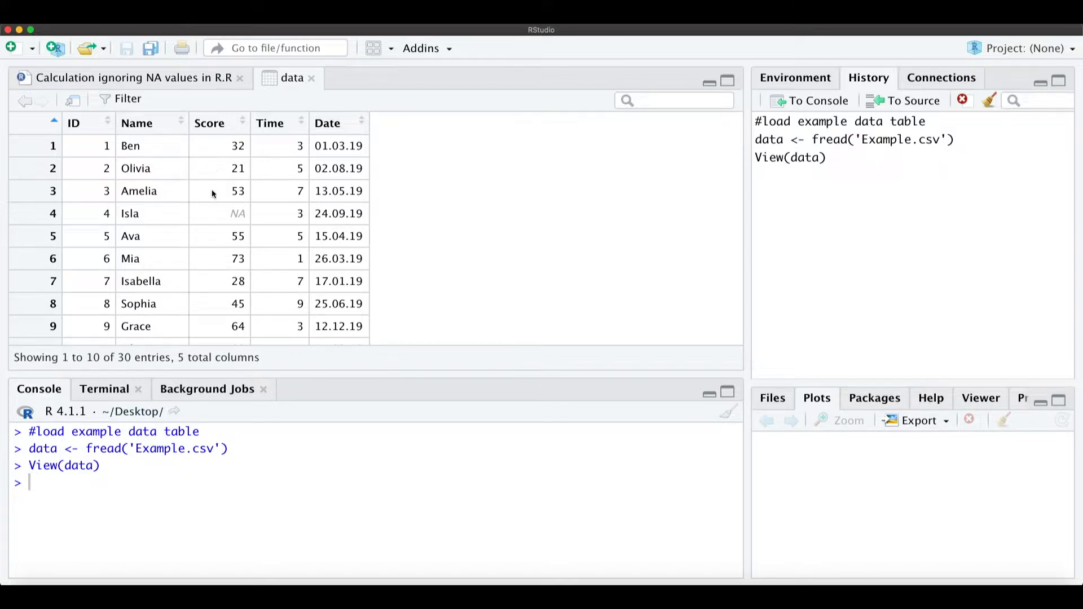
Run sum(data$Score) from the script, which returns NA because of missing values
scroll("down", 3)
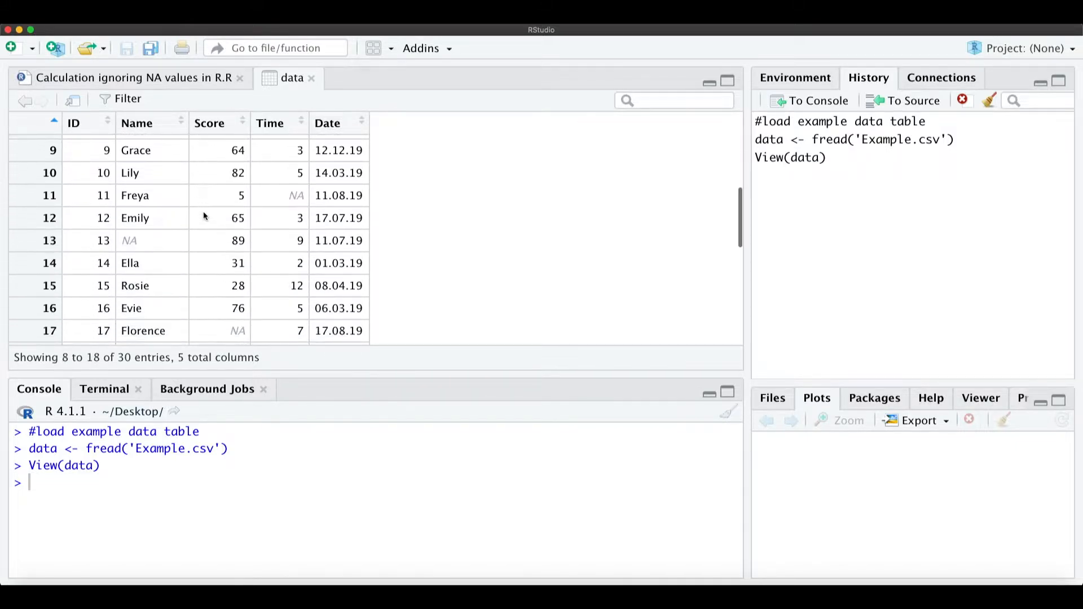
scroll("down", 3)
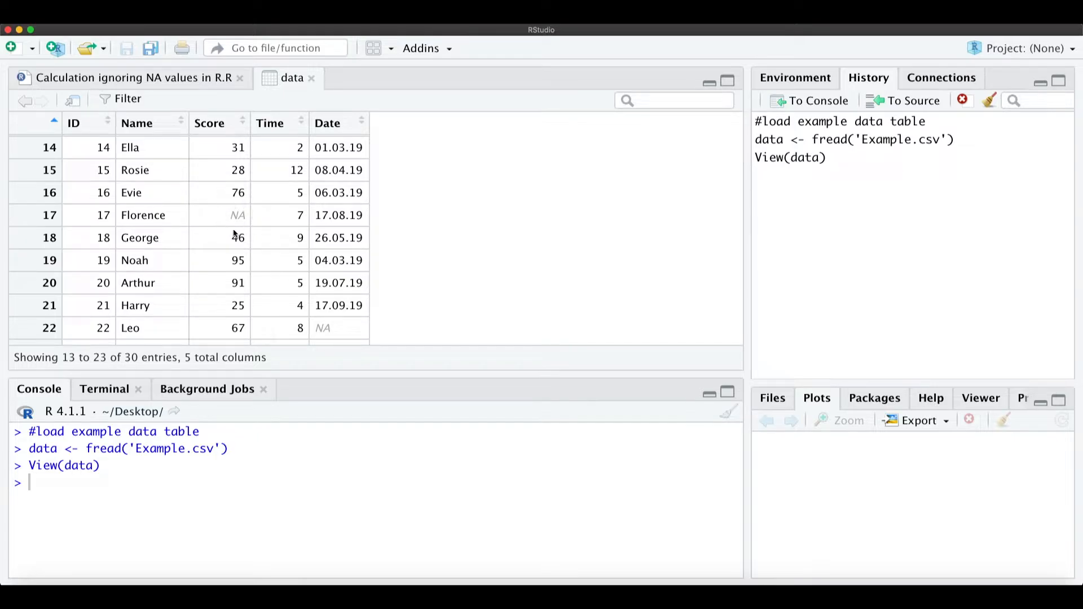
left_click(131, 78)
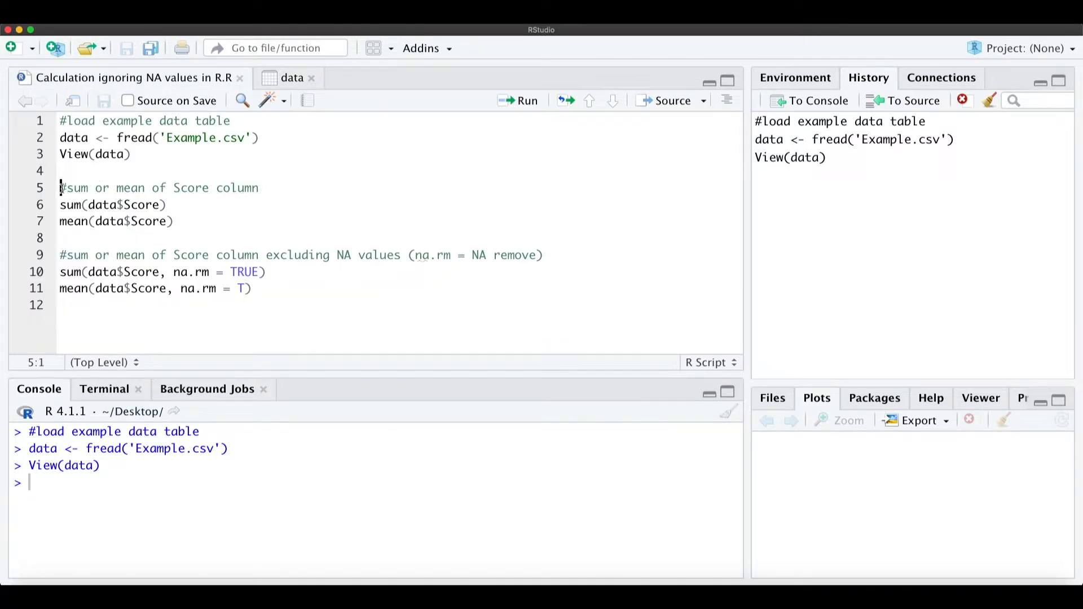
left_click(279, 187)
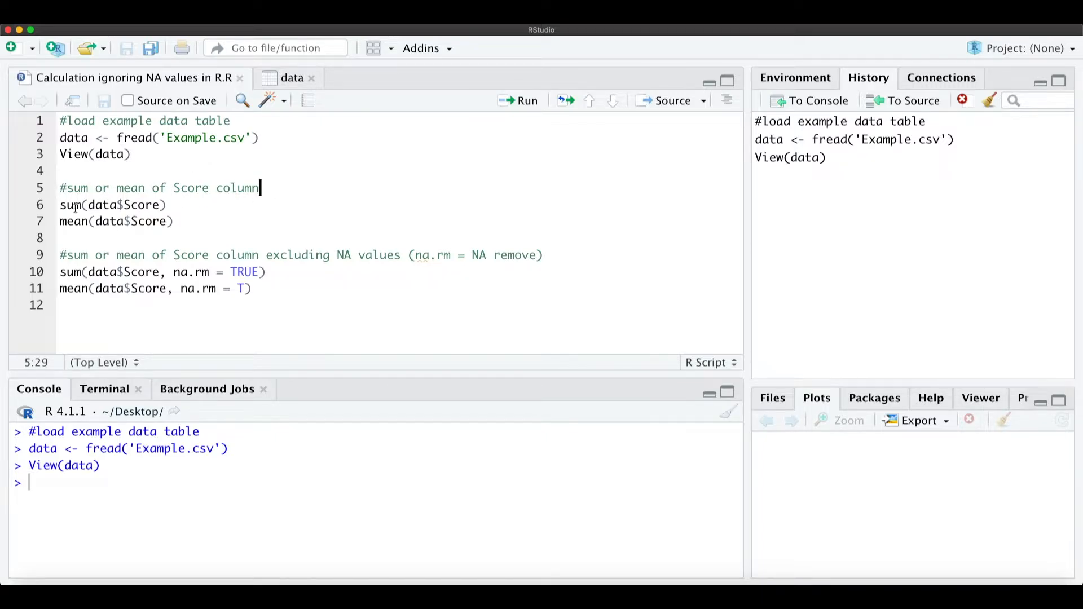
left_click(100, 204)
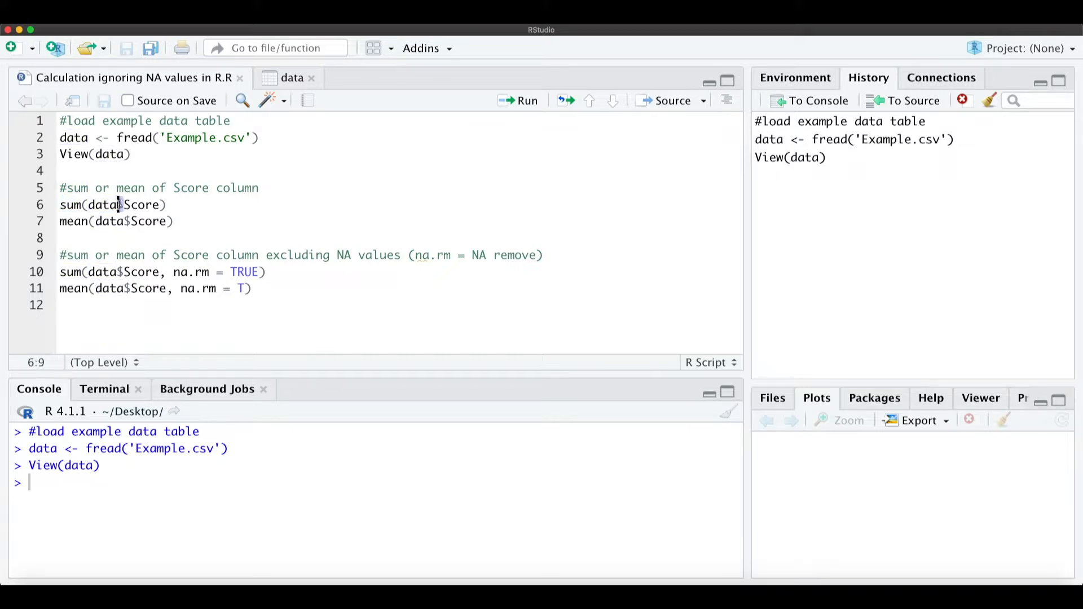
left_click(123, 205)
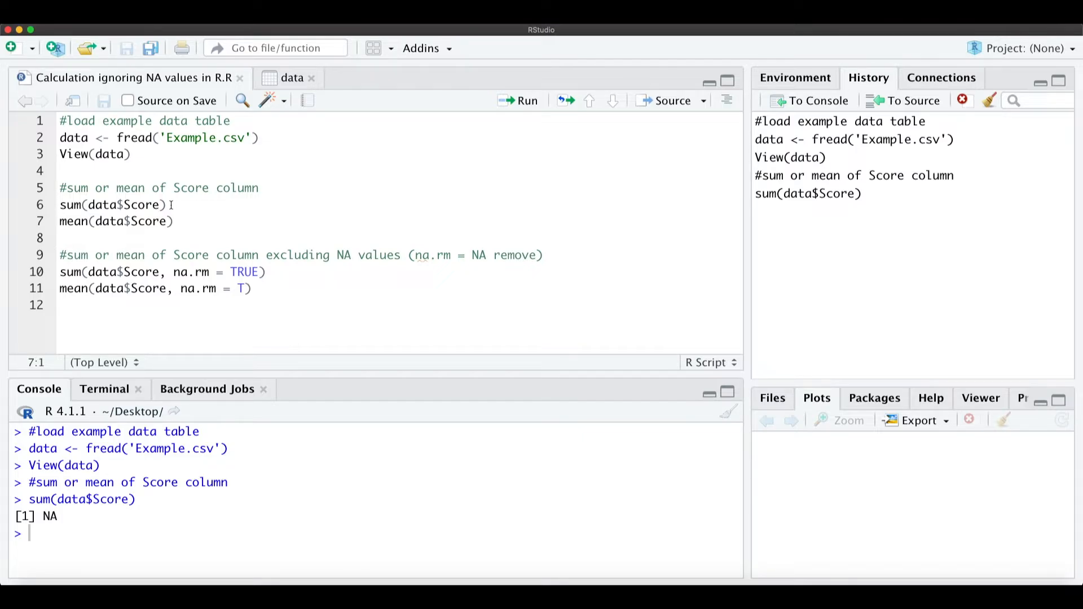
Run mean(data$Score), which also returns NA in the console
left_click(527, 101)
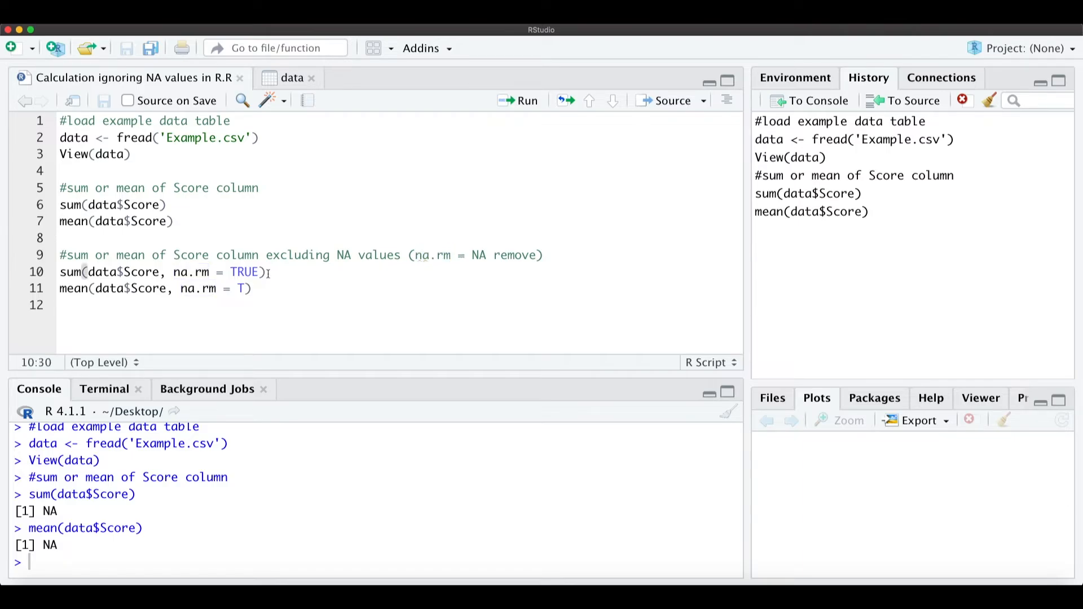
Highlight na.rm and run the na.rm=TRUE lines, giving Score sum 1400 and mean 50
double_click(192, 272)
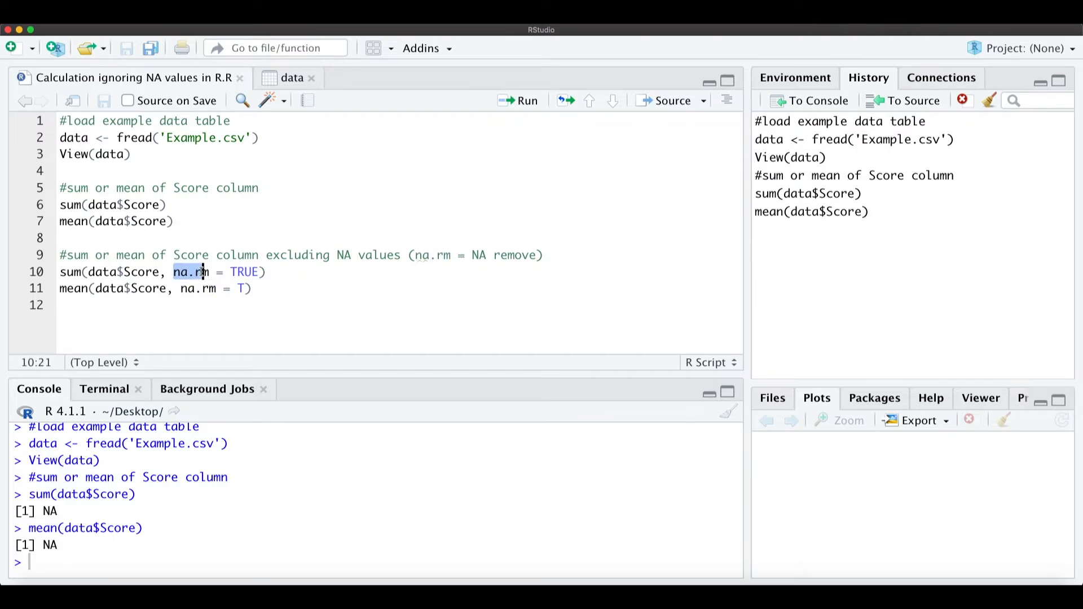
left_click(268, 271)
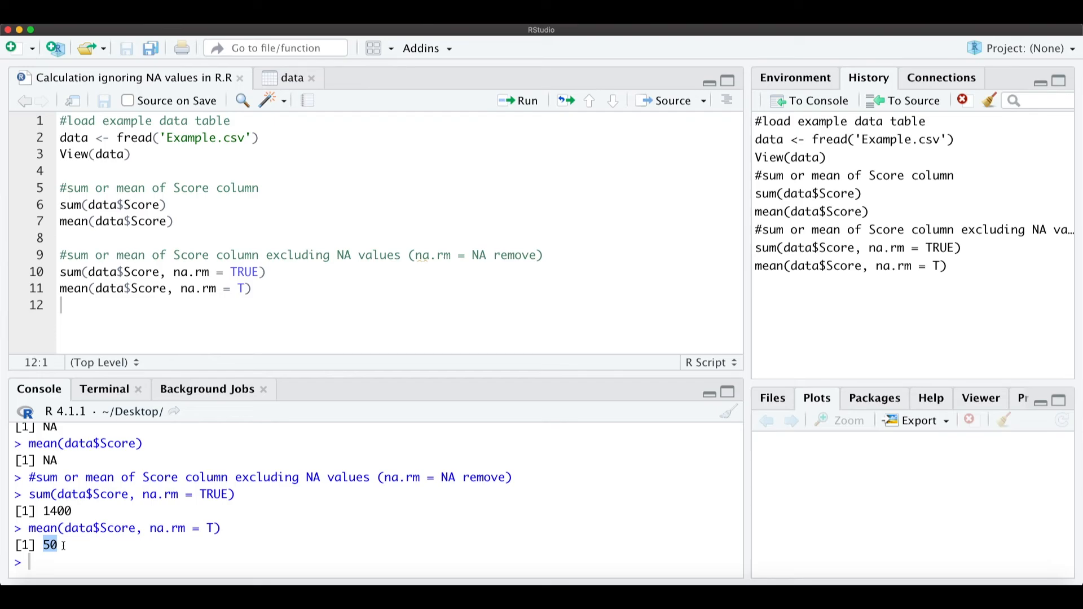
left_click(291, 77)
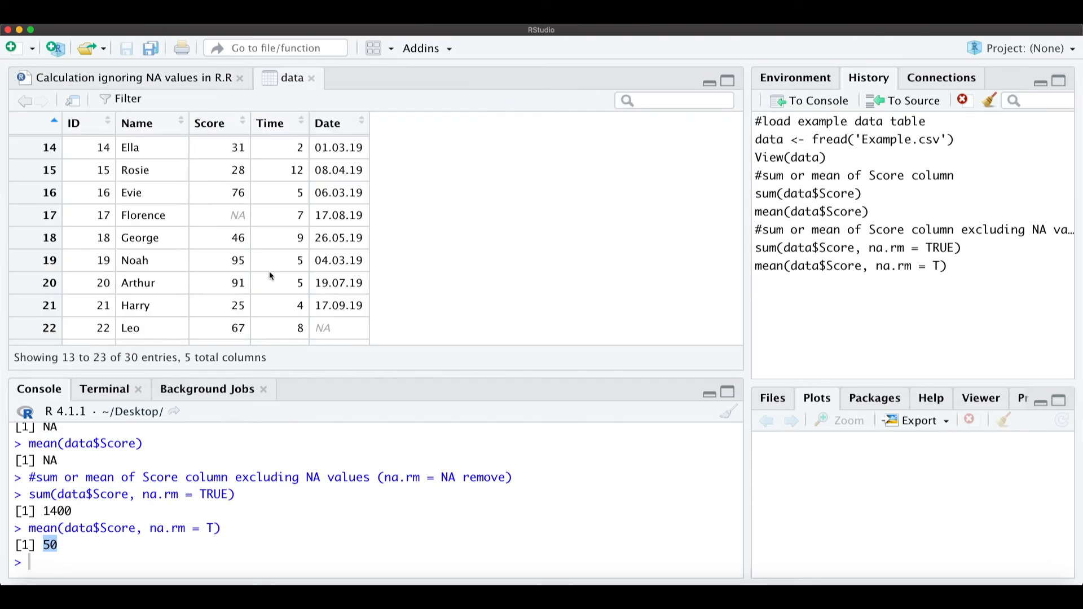
left_click(128, 78)
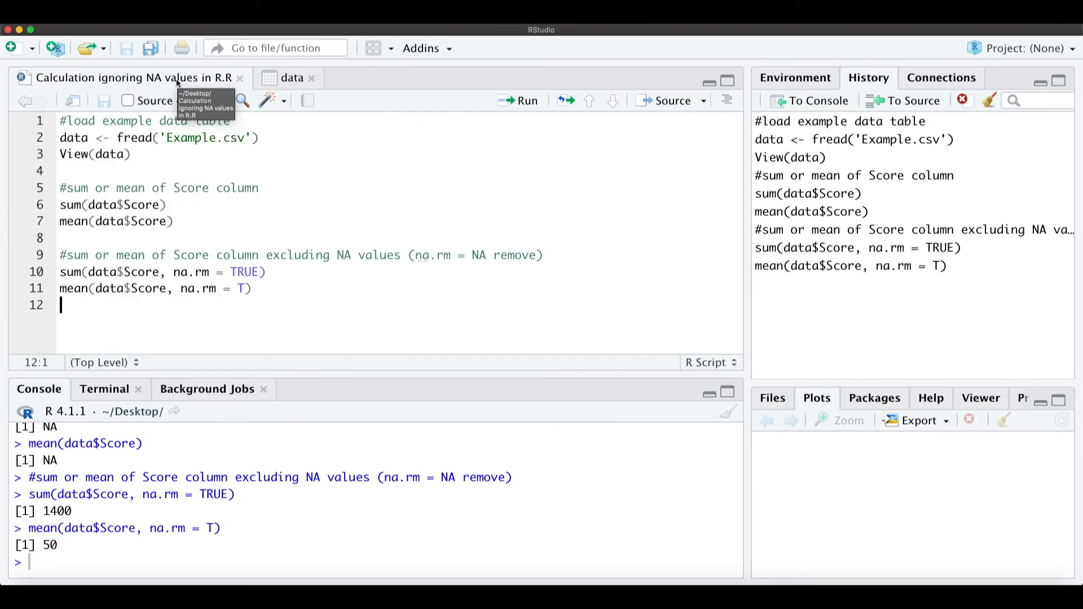